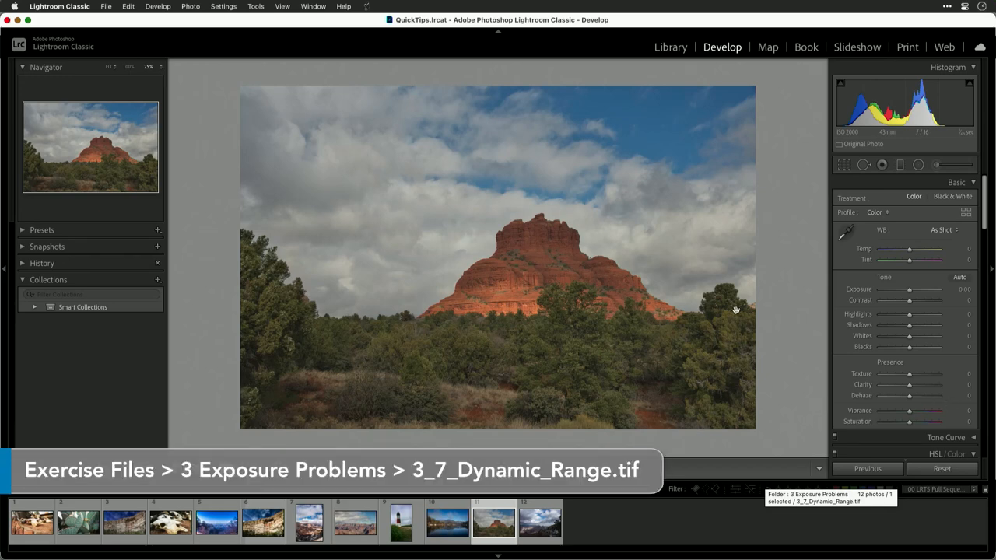
{"action": "mouse_move", "coordinate": [828, 299]}
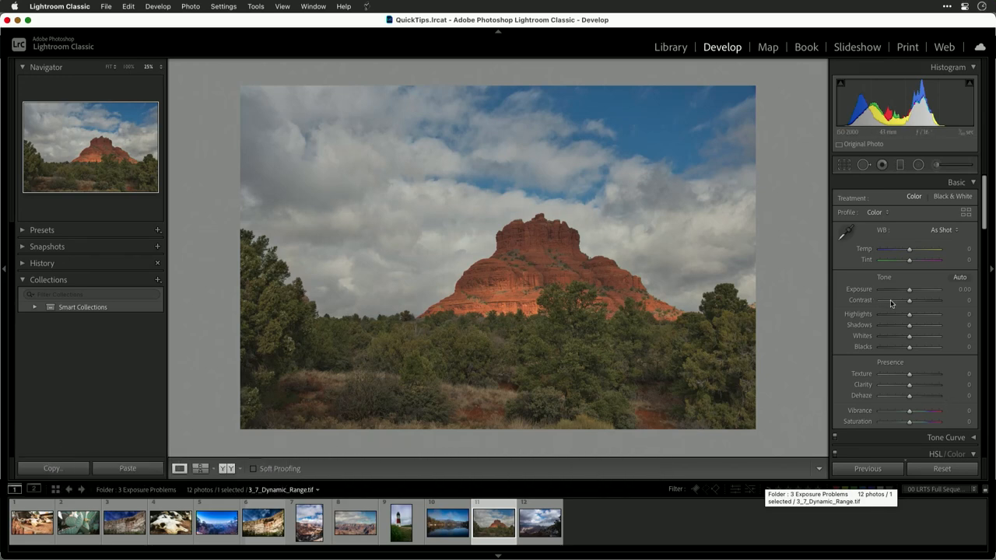
{"action": "mouse_move", "coordinate": [959, 277]}
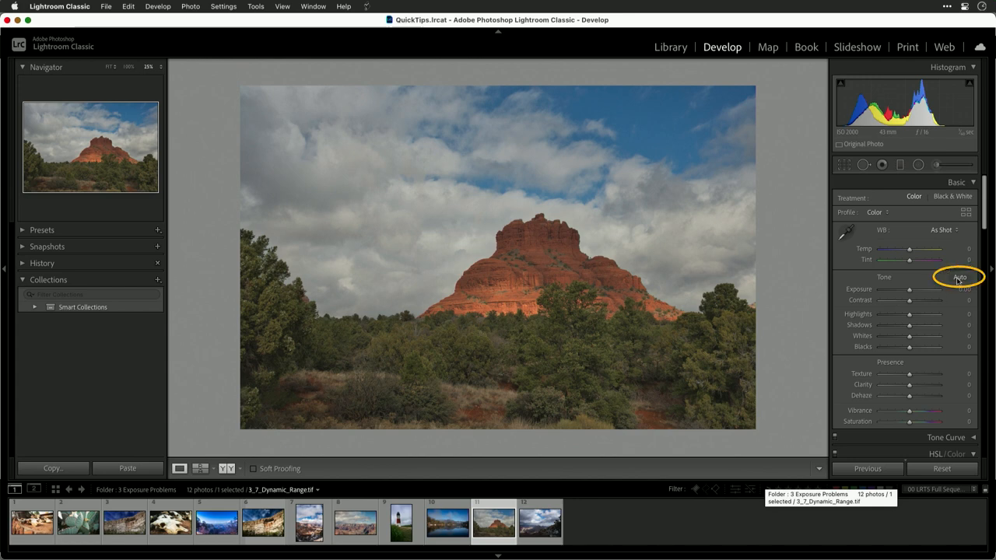
Apply Auto tone: exposure +0.39, highlights -42, shadows +17, whites +50, blacks -13.
{"action": "left_click", "coordinate": [959, 277]}
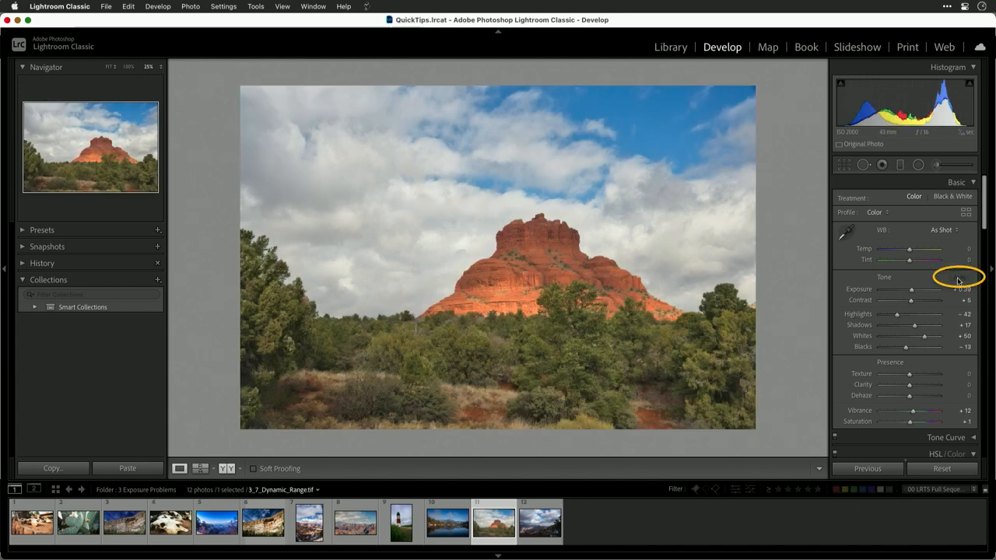
{"action": "left_click", "coordinate": [963, 276]}
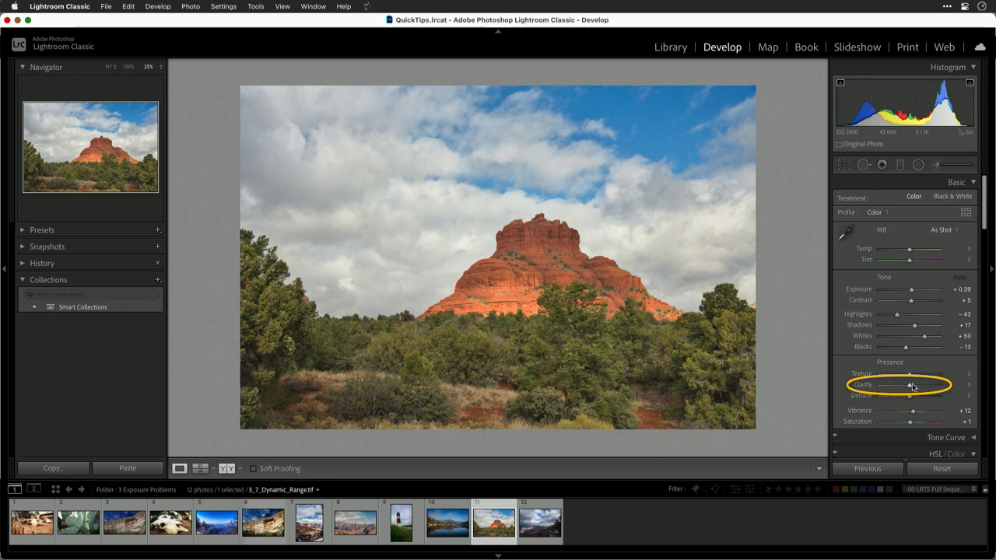
Sweep the Clarity slider through low and high values, settling at +60.
{"action": "left_click_drag", "start_coordinate": [908, 385], "coordinate": [916, 384]}
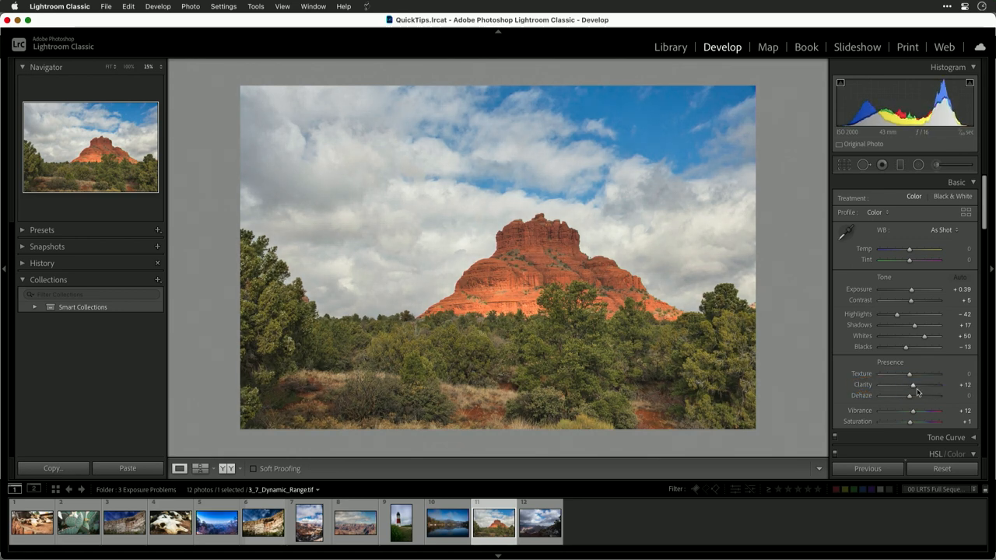
{"action": "left_click_drag", "start_coordinate": [911, 384], "coordinate": [932, 384]}
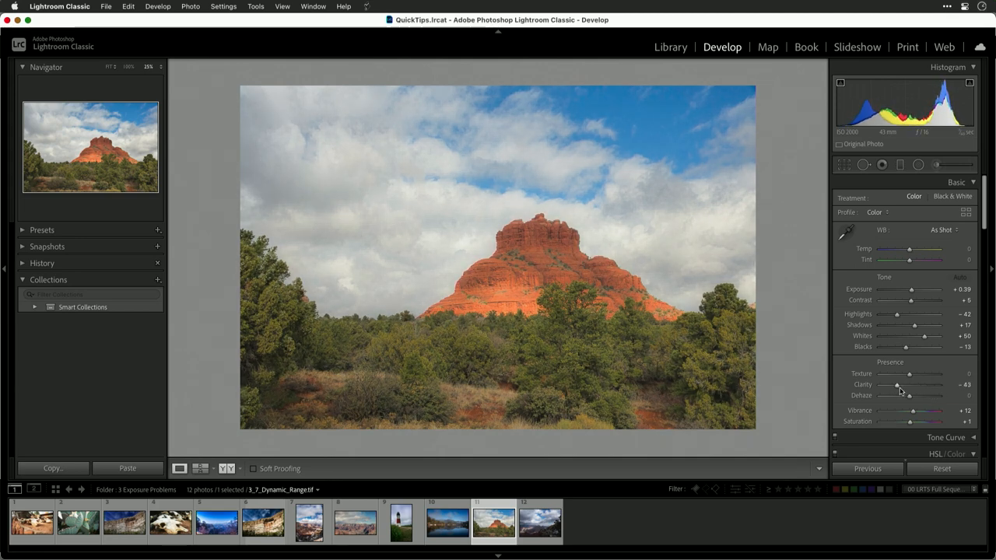
{"action": "left_click_drag", "start_coordinate": [896, 385], "coordinate": [937, 385]}
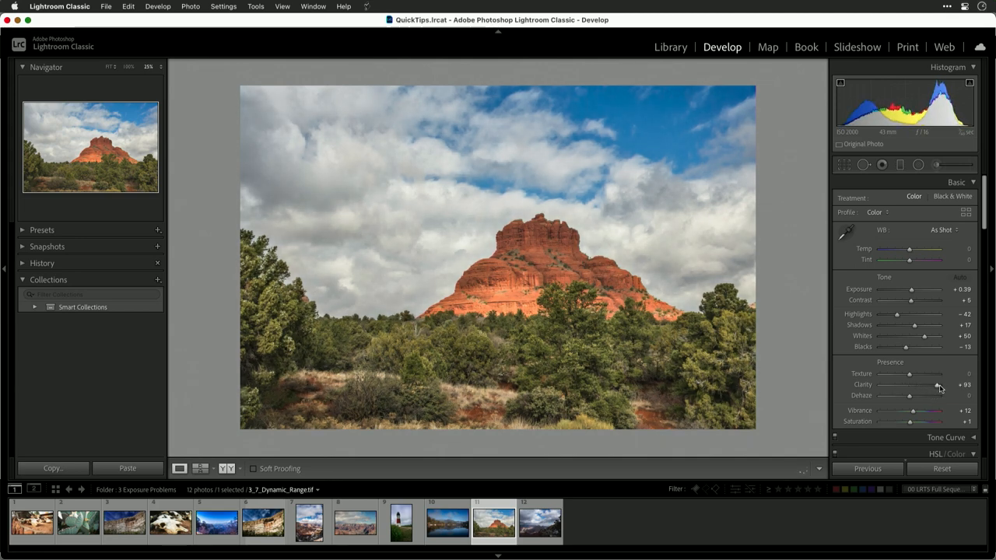
{"action": "left_click_drag", "start_coordinate": [937, 385], "coordinate": [933, 385]}
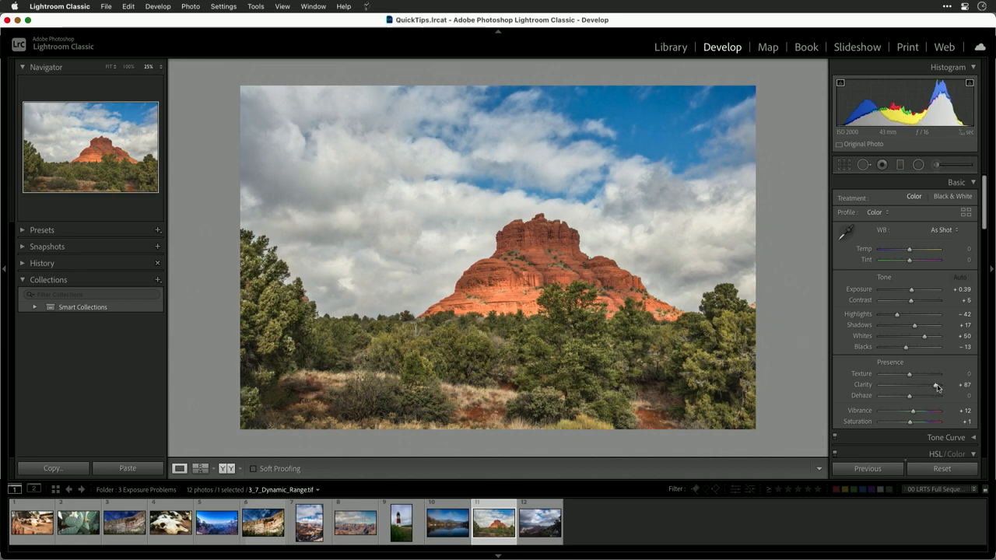
{"action": "left_click_drag", "start_coordinate": [936, 384], "coordinate": [927, 384]}
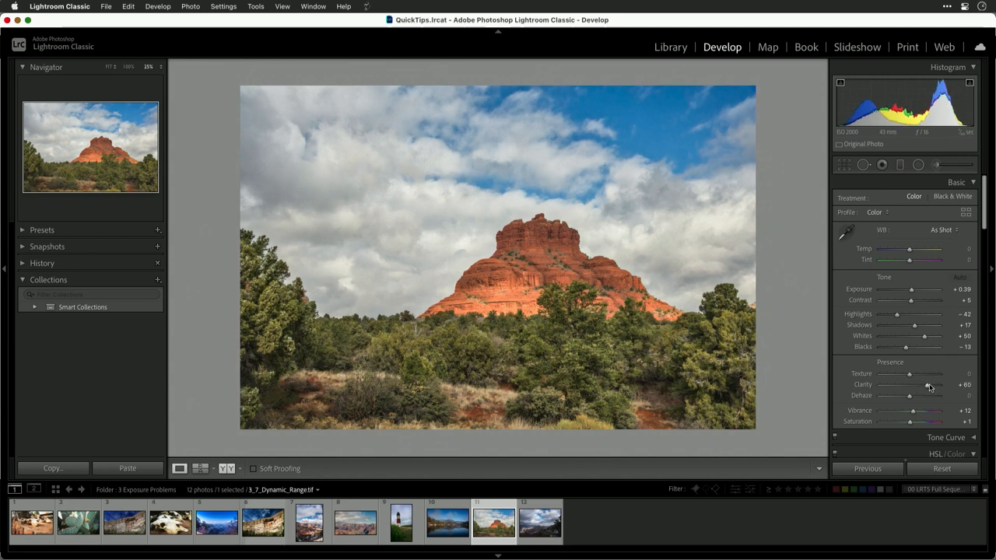
{"action": "mouse_move", "coordinate": [918, 323]}
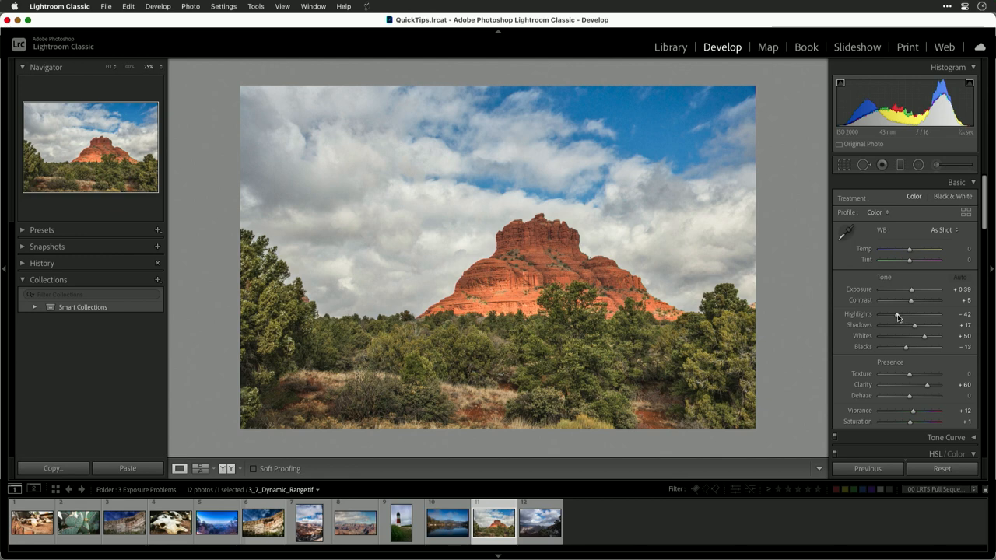
Lower highlights to -57 and blacks to -35 after briefly dipping to -67.
{"action": "left_click_drag", "start_coordinate": [909, 313], "coordinate": [893, 314]}
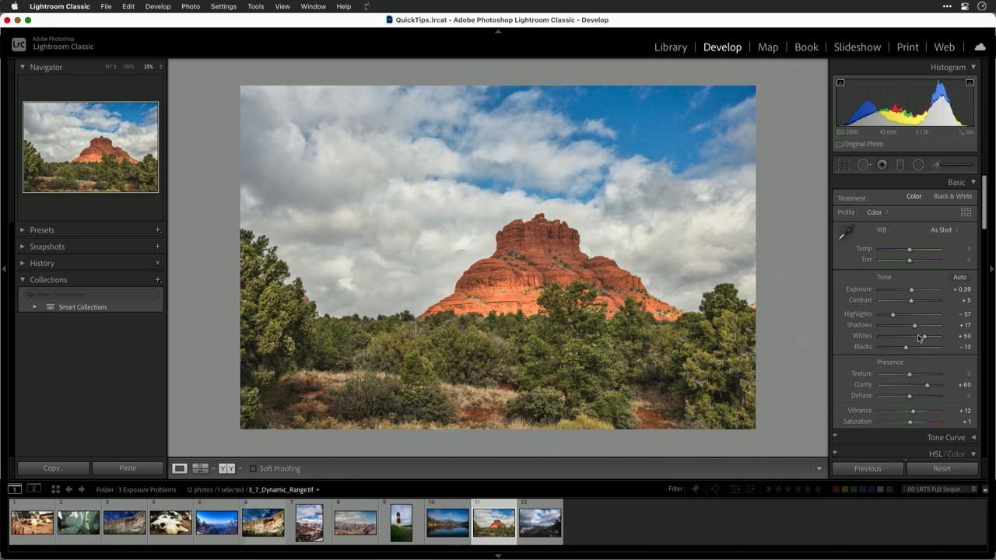
{"action": "mouse_move", "coordinate": [926, 345]}
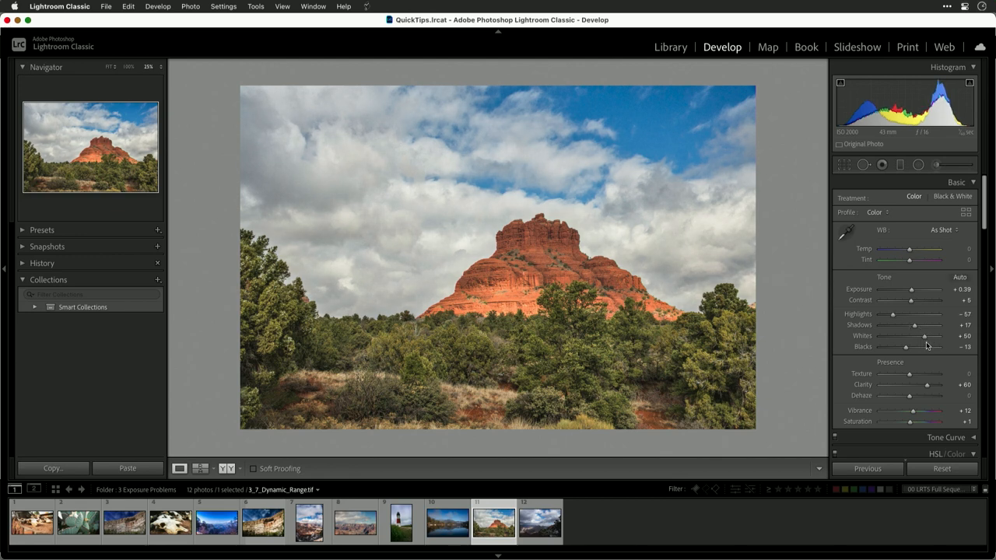
{"action": "left_click_drag", "start_coordinate": [906, 346], "coordinate": [893, 346]}
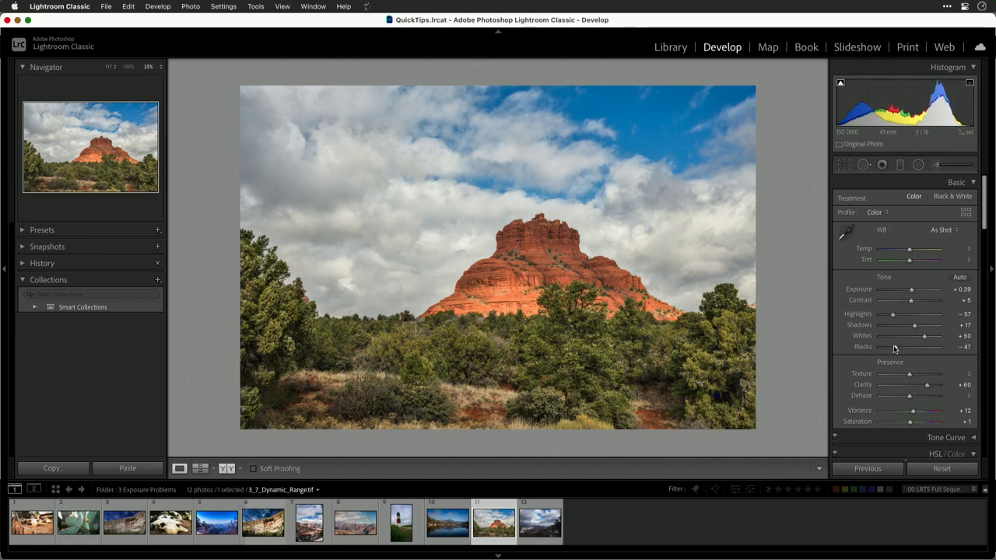
{"action": "left_click_drag", "start_coordinate": [912, 347], "coordinate": [893, 347]}
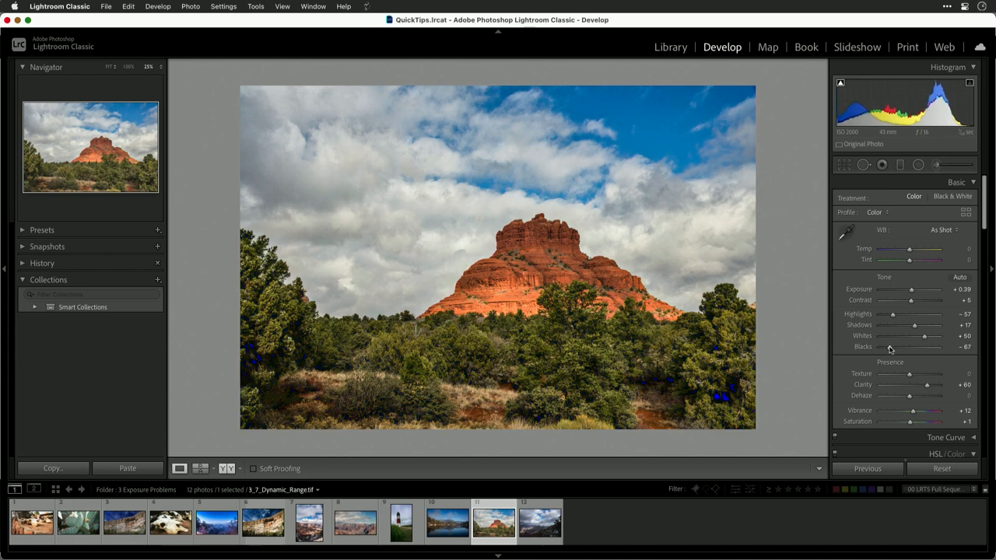
{"action": "left_click_drag", "start_coordinate": [902, 347], "coordinate": [925, 347]}
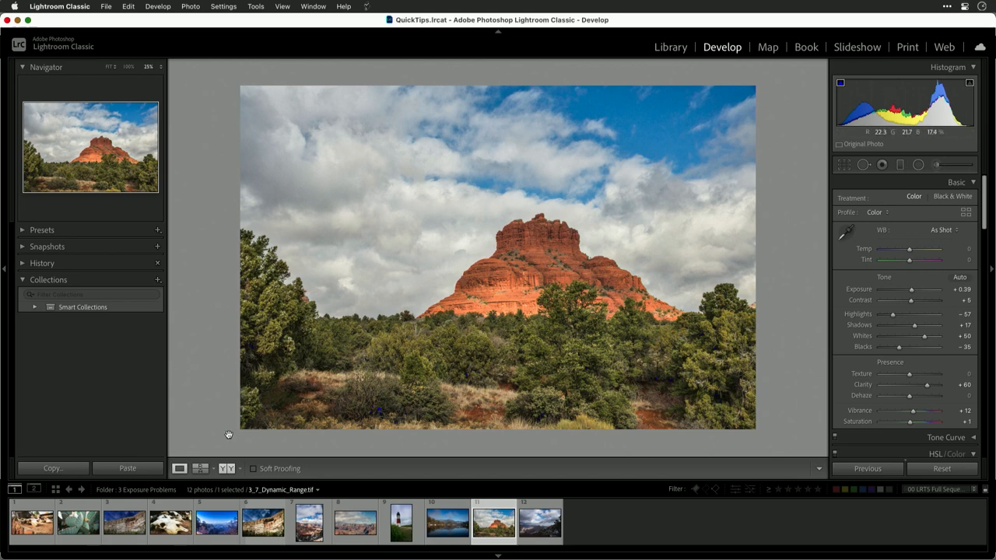
Switch to the left/right Before & After view of the butte photo.
{"action": "left_click", "coordinate": [199, 468]}
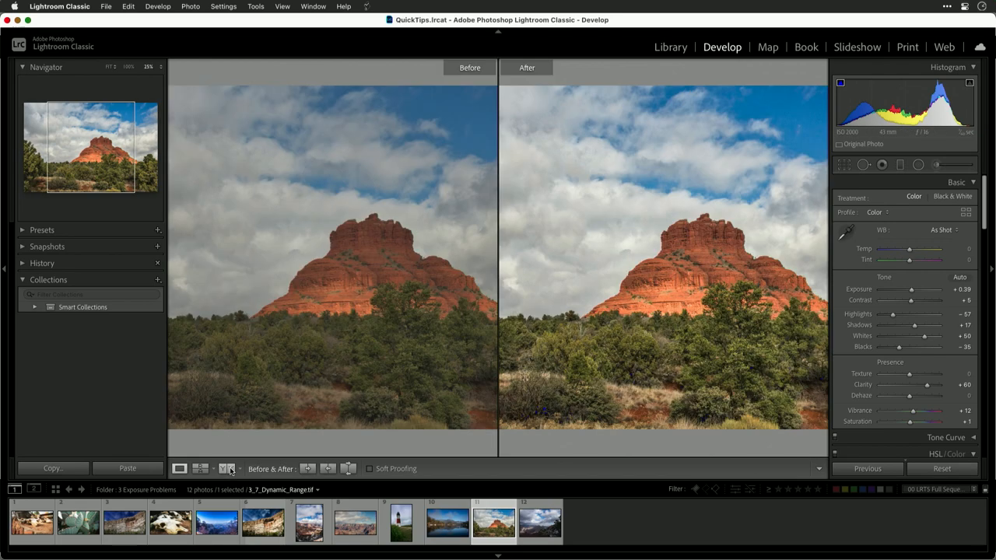
{"action": "mouse_move", "coordinate": [325, 196]}
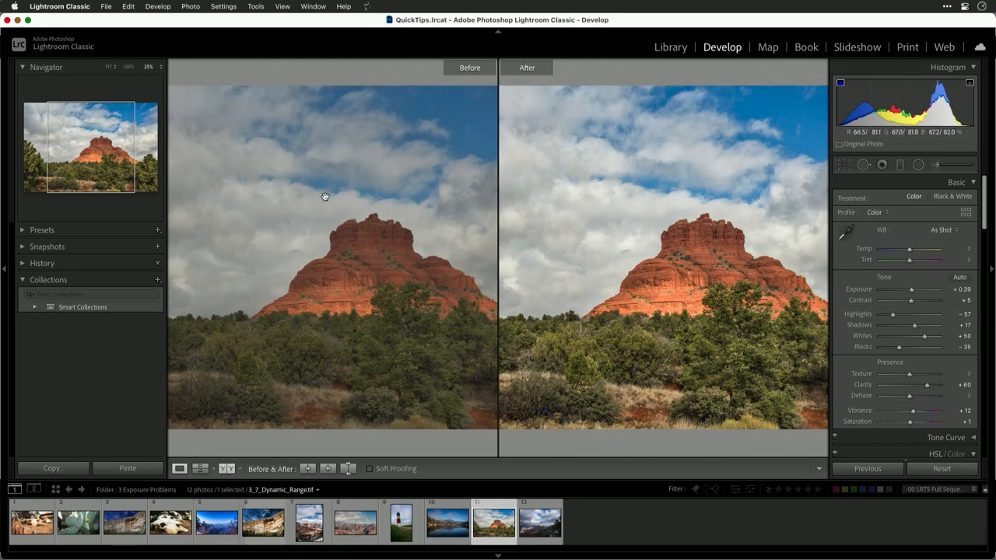
{"action": "mouse_move", "coordinate": [622, 257]}
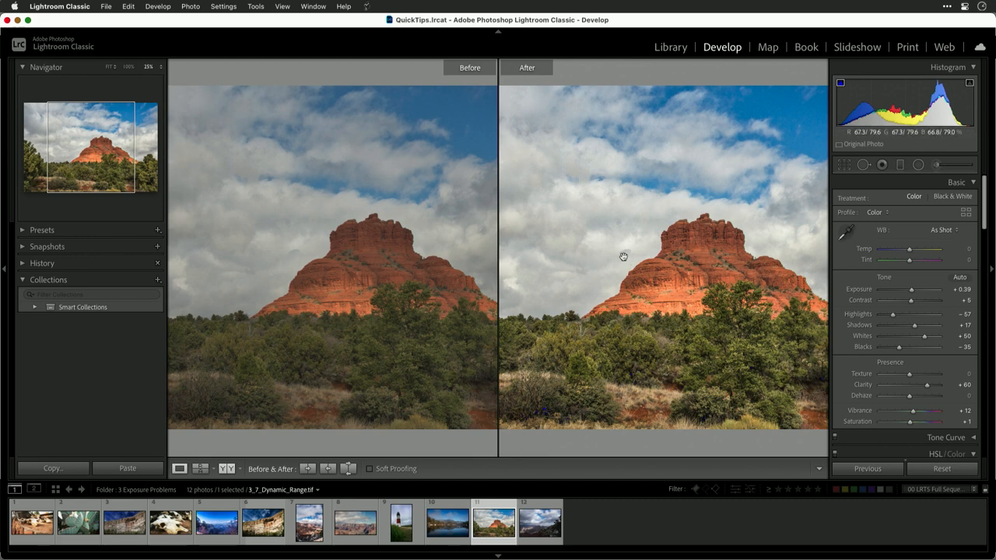
{"action": "mouse_move", "coordinate": [623, 255]}
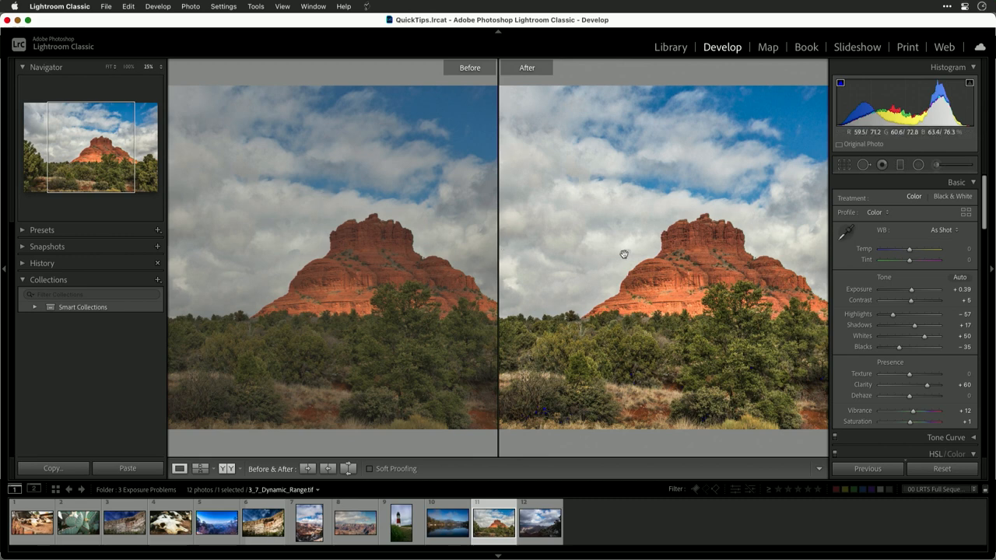